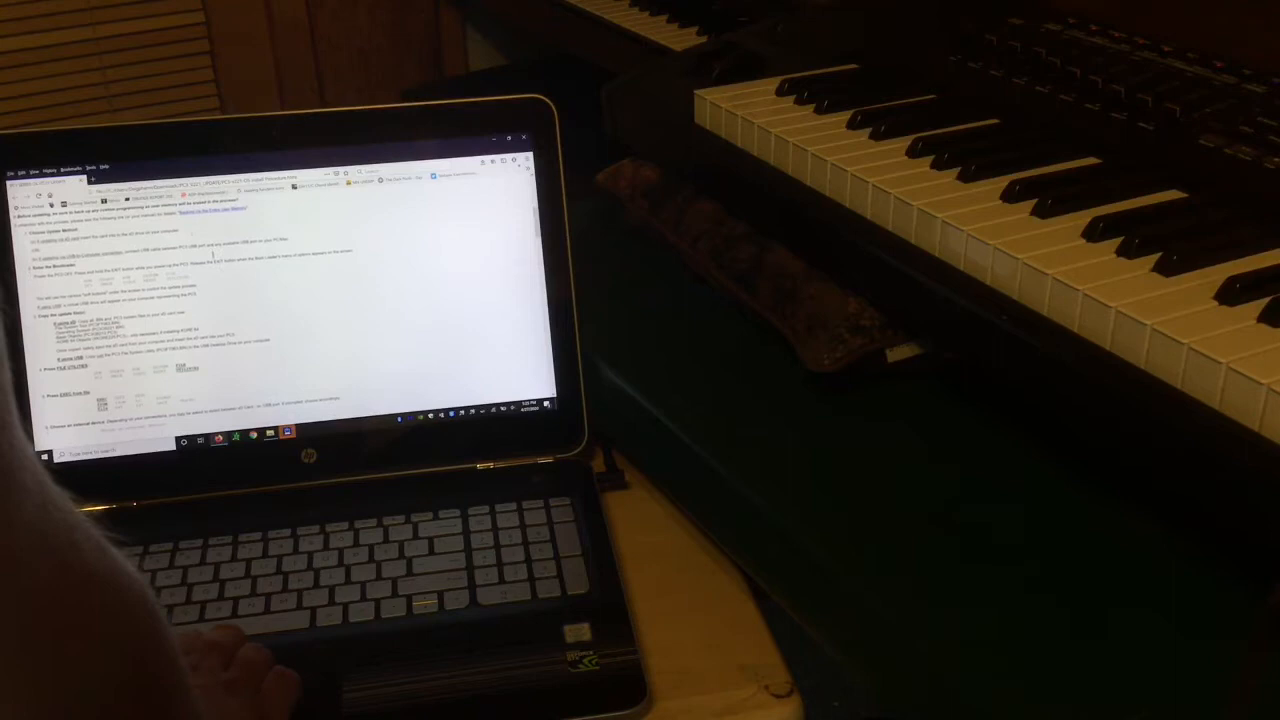
scroll(down, 3)
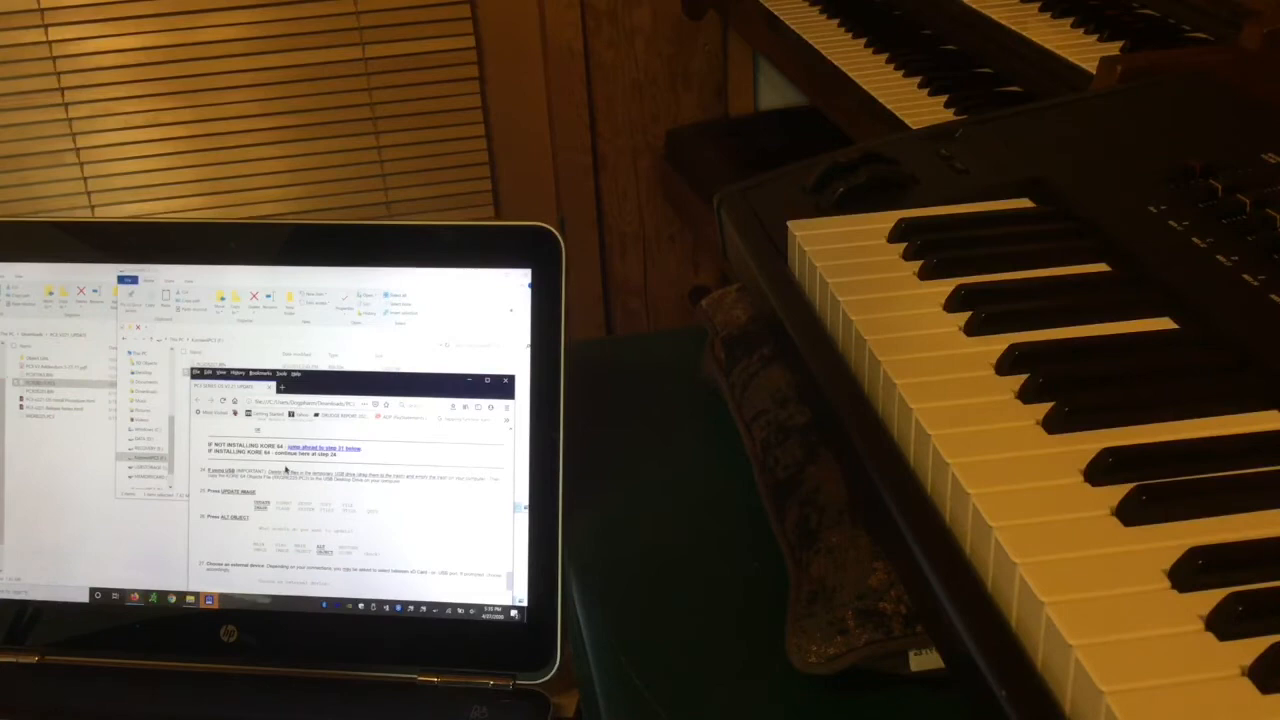
scroll(down, 3)
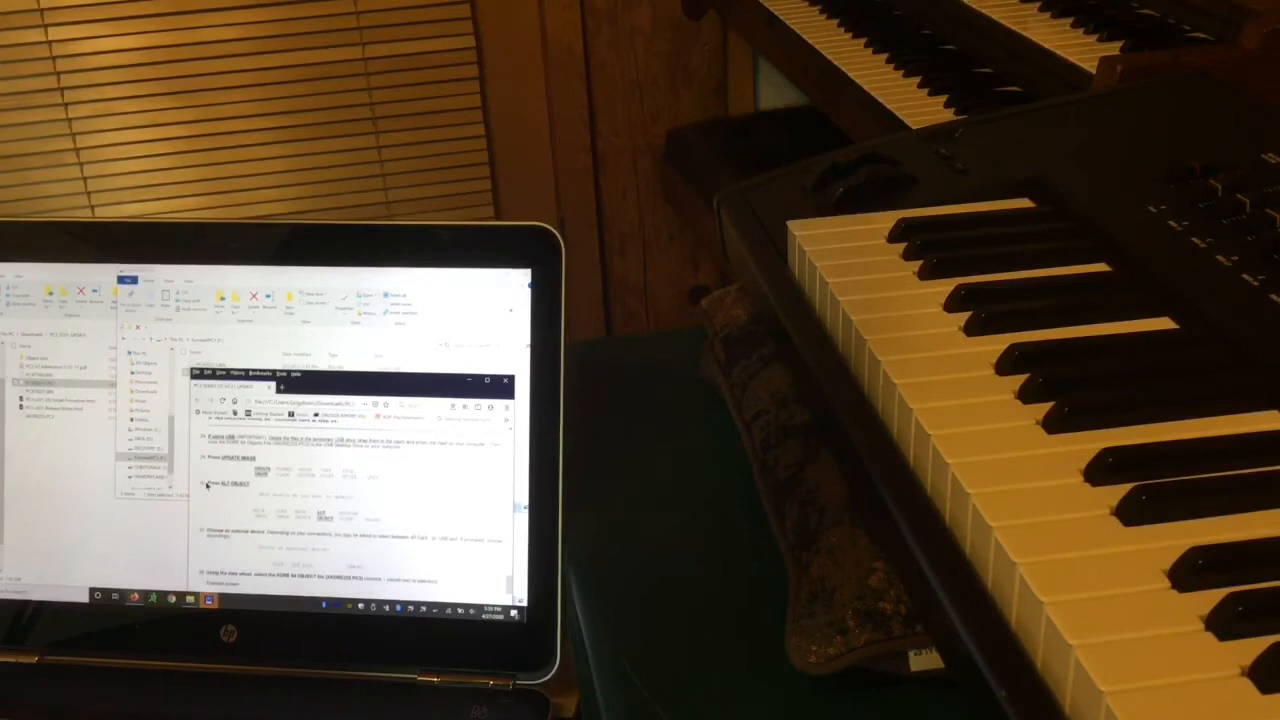